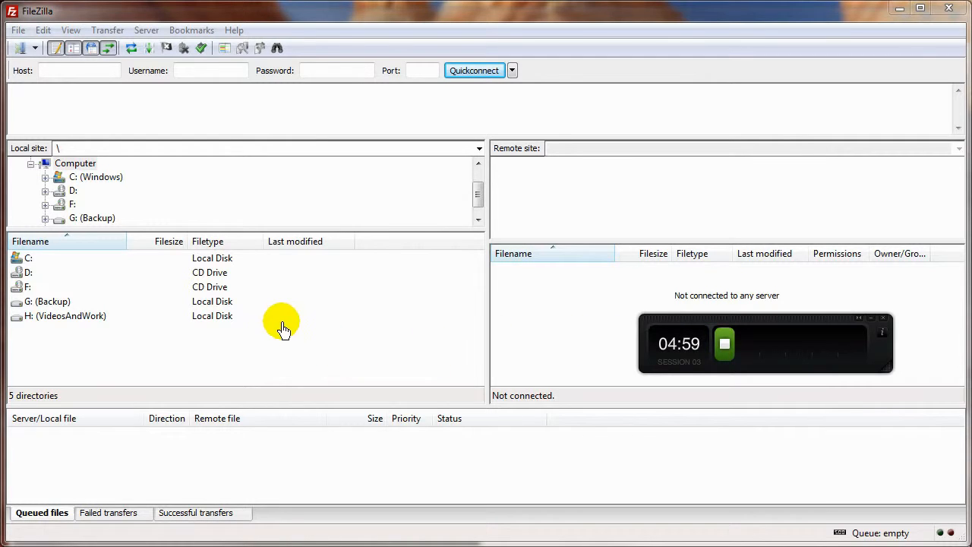
mouse_move(53, 112)
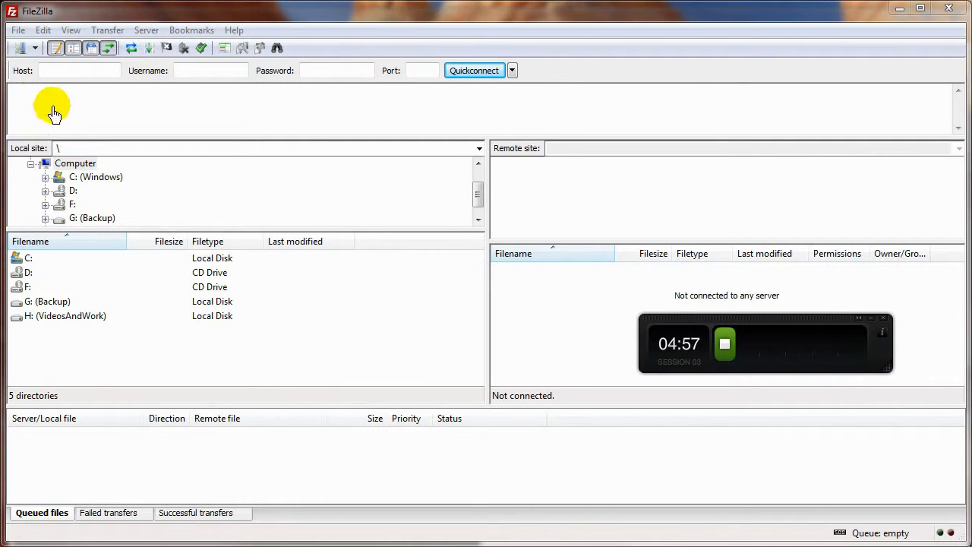